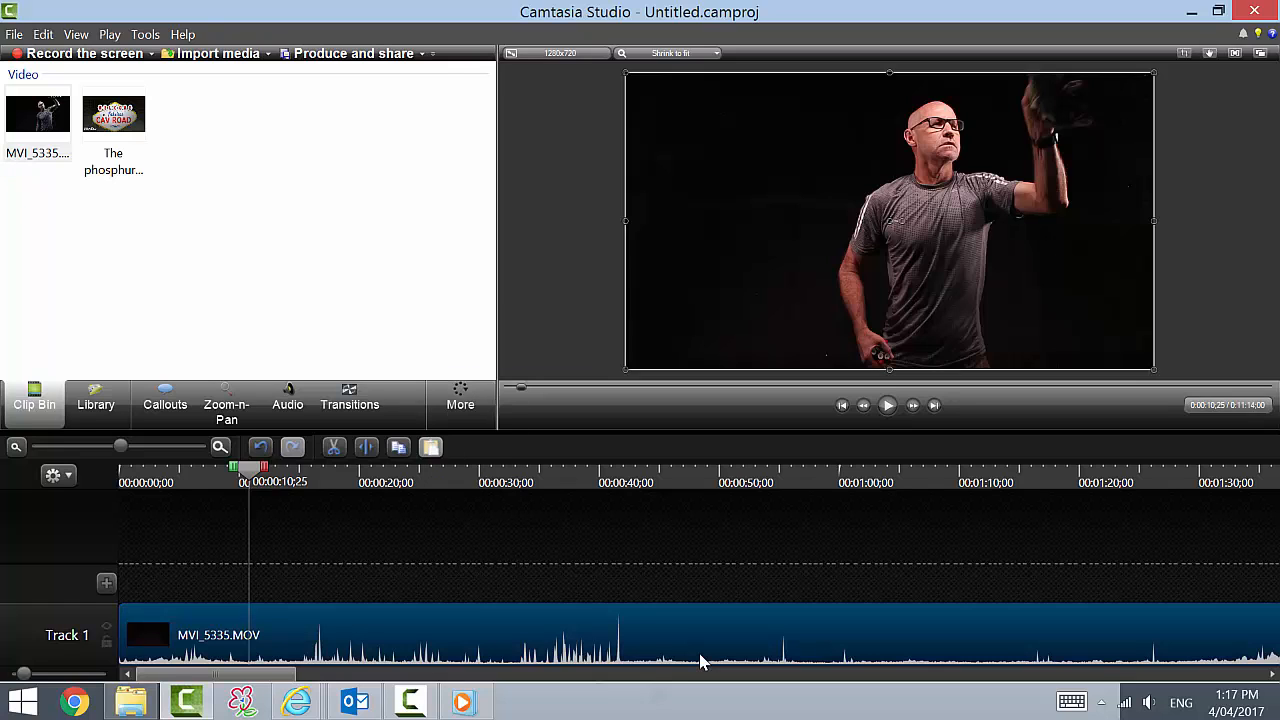
# Step: Select the MVI_5335 lecture clip and set the playhead at 1:37:20 where the lecturer starts talking
pyautogui.hscroll(3)
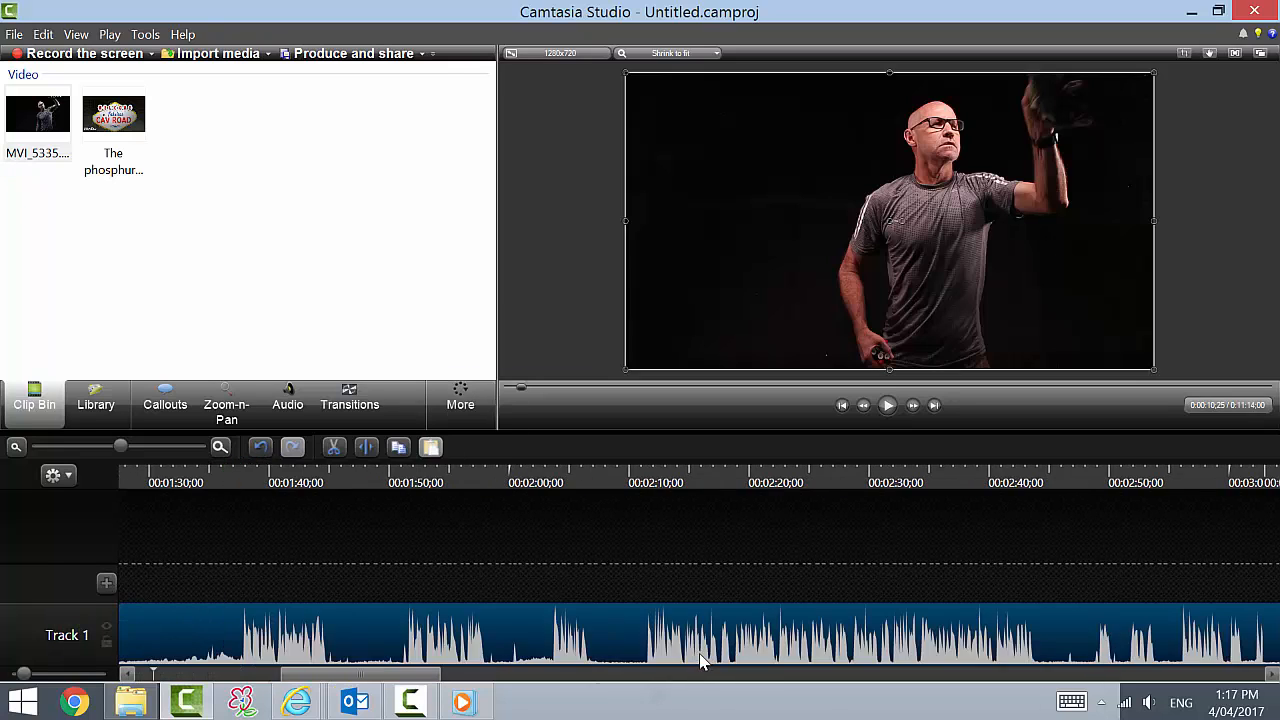
pyautogui.hscroll(-3)
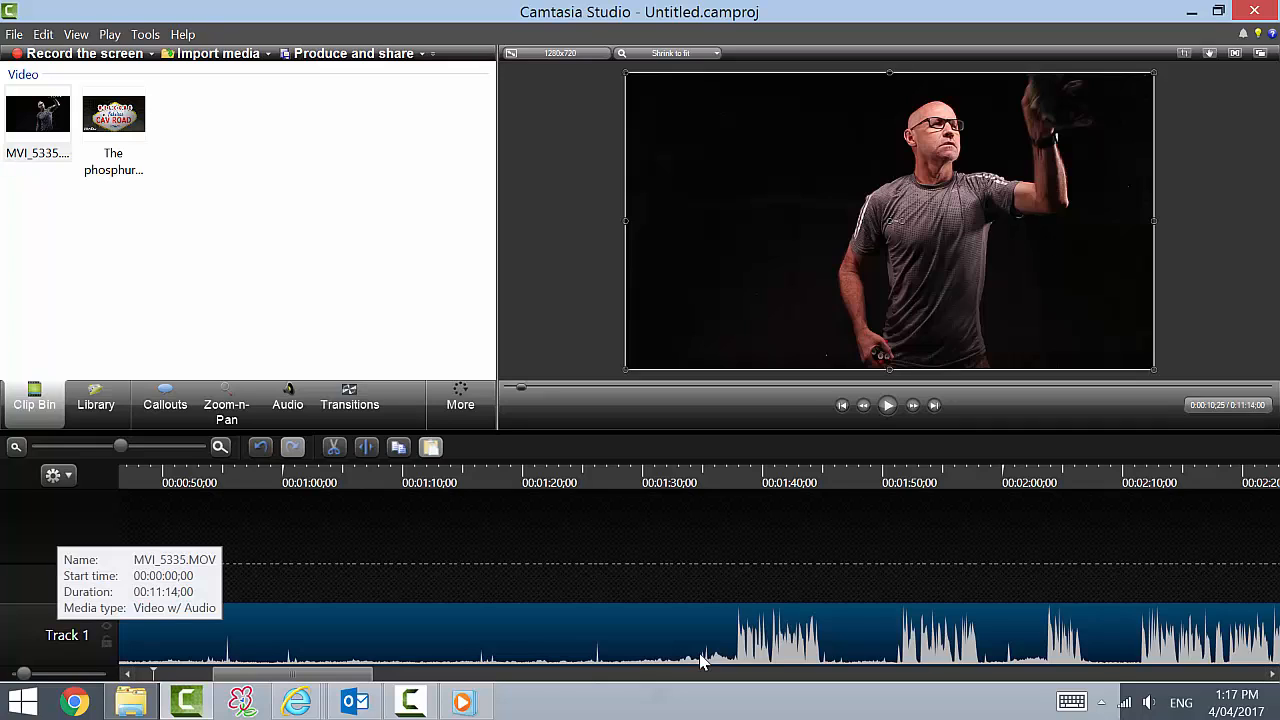
pyautogui.click(736, 468)
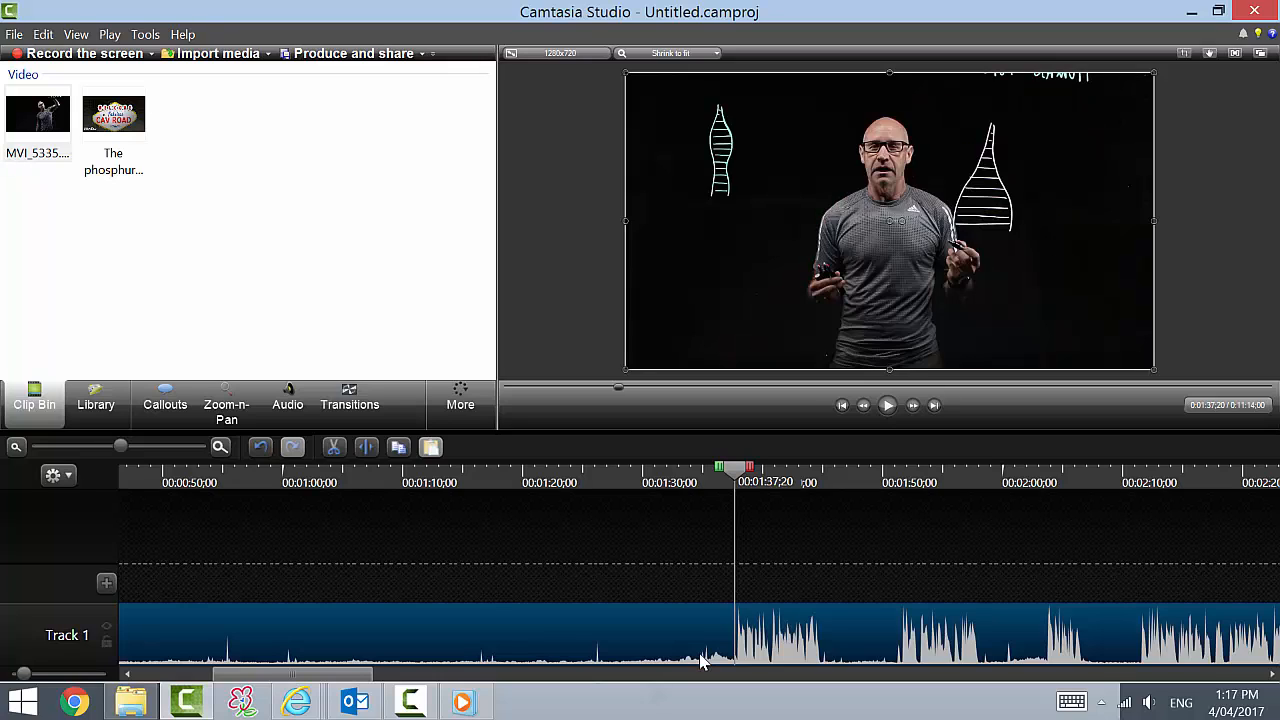
pyautogui.click(366, 448)
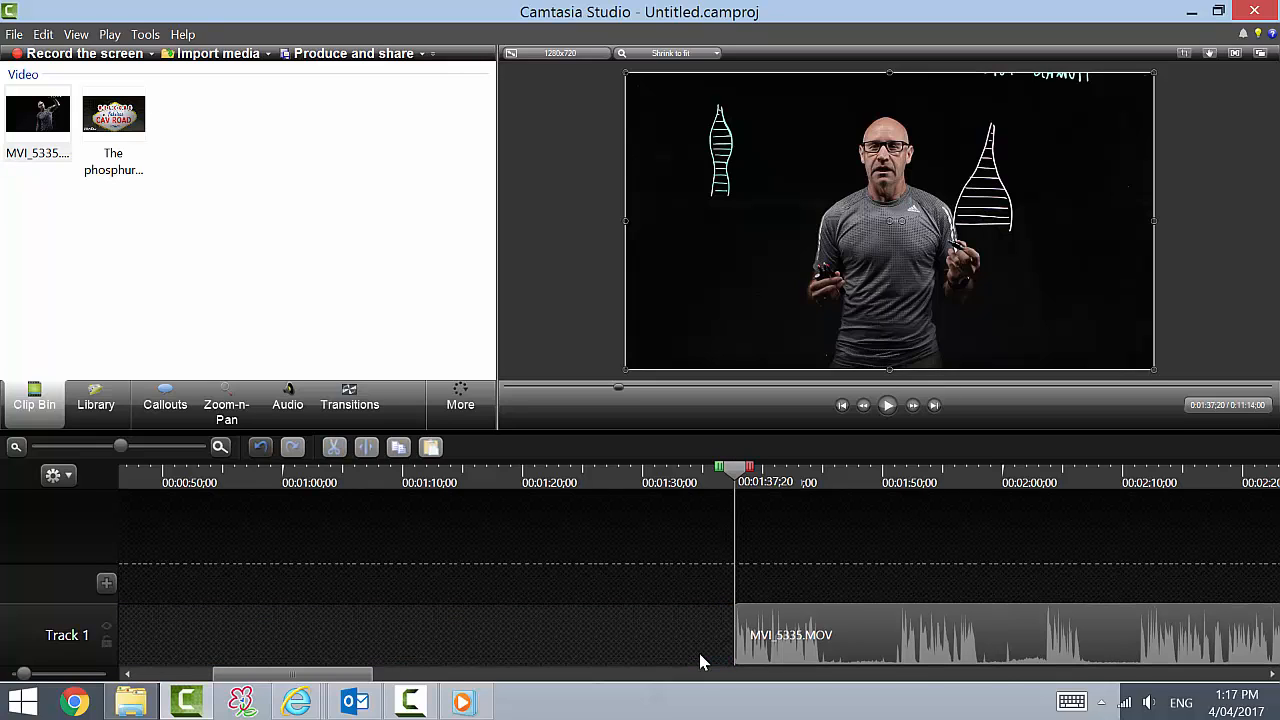
pyautogui.moveTo(736, 636)
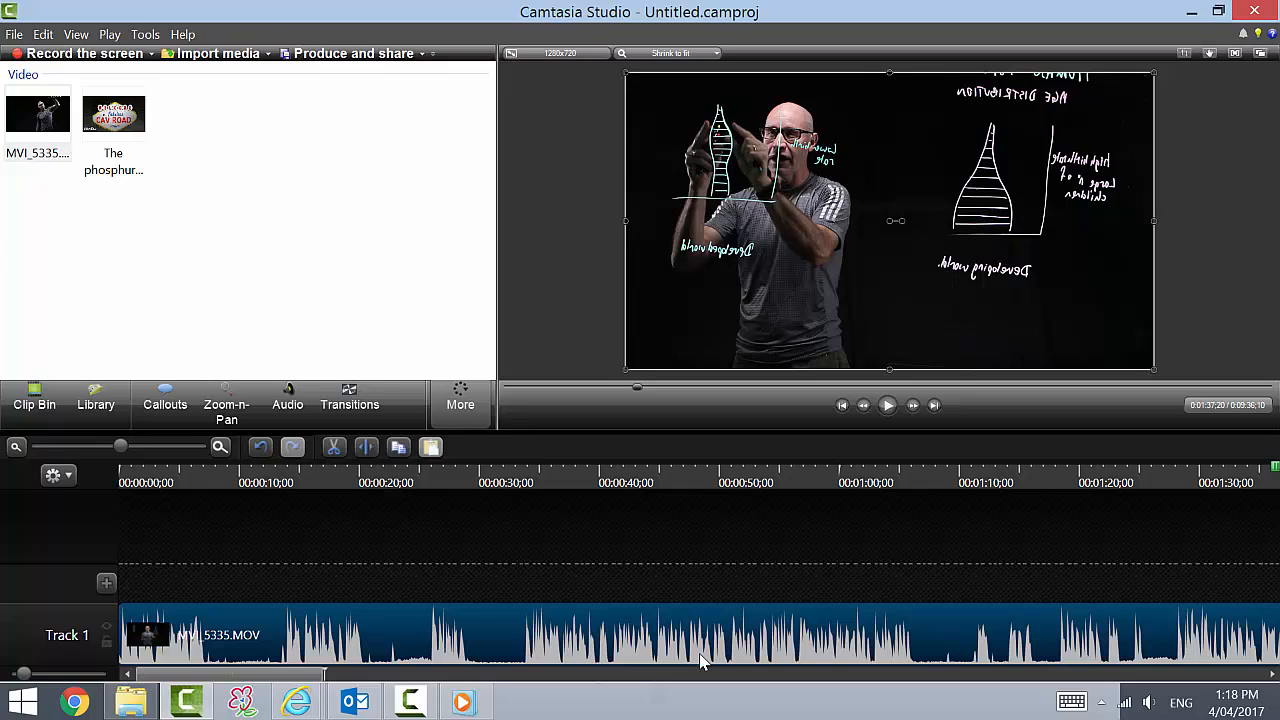
# Step: Select the trimmed clip at 0:00 to mirror it with Rotation Y 180
pyautogui.click(348, 404)
pyautogui.write('180')
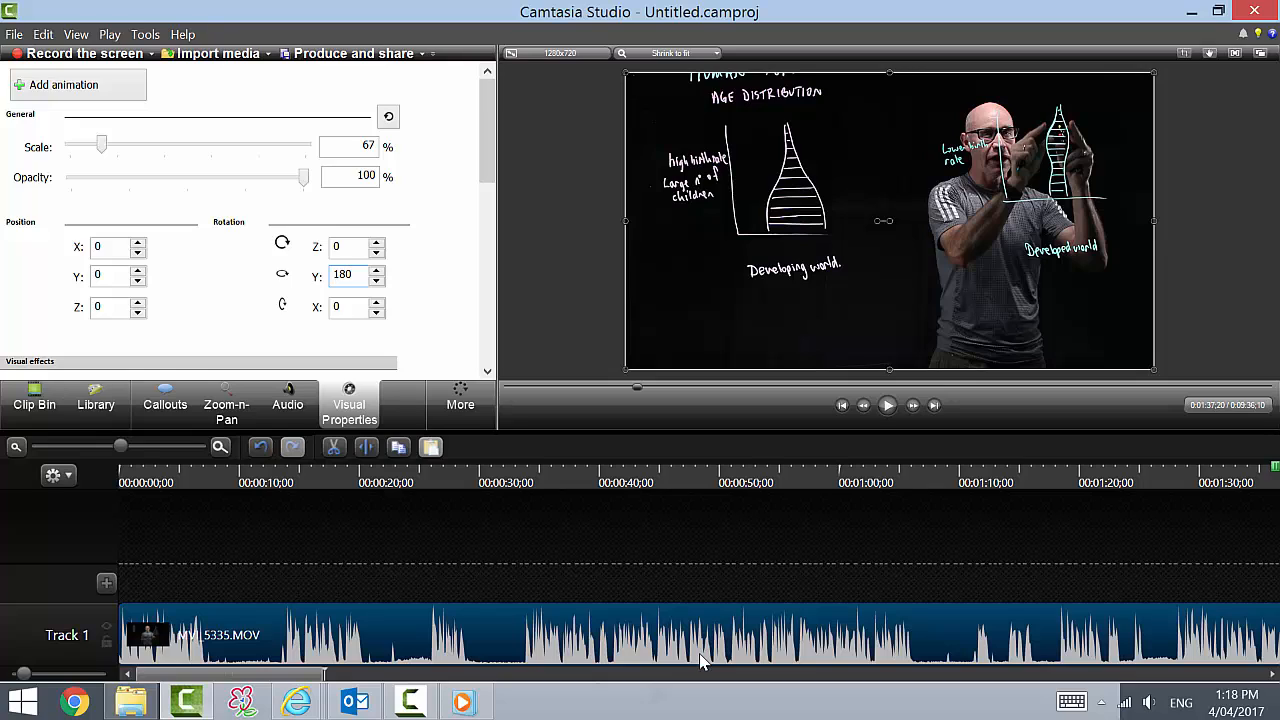
# Step: Set the lecture video's Position Y to -15 to nudge it downward
pyautogui.click(350, 274)
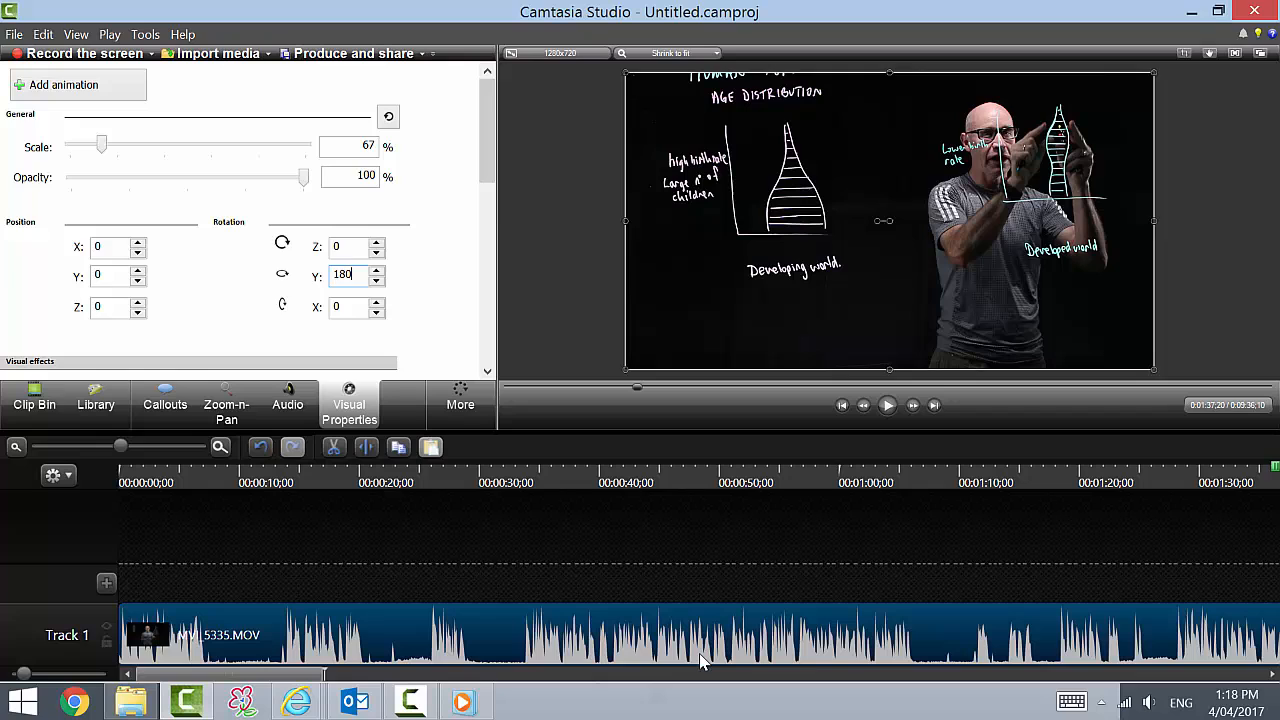
pyautogui.write('-15')
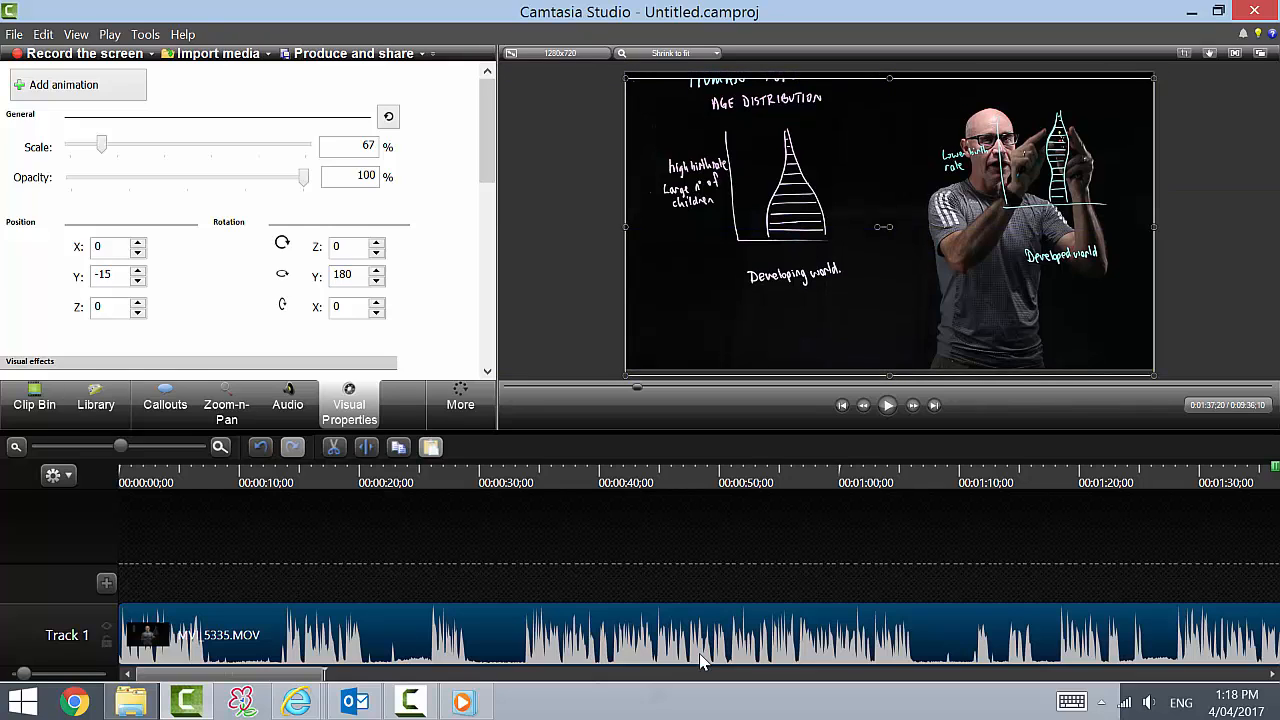
pyautogui.click(164, 404)
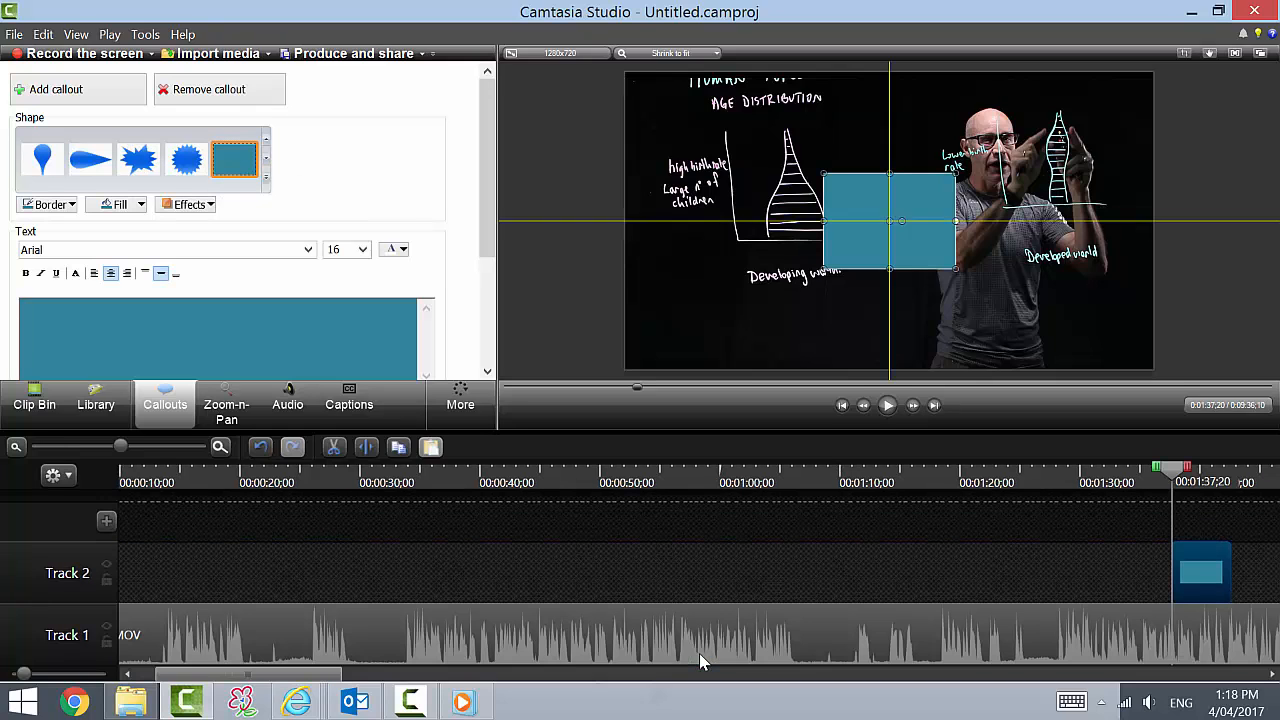
# Step: Move the rectangle callout to the top of the video as a banner over the board heading
pyautogui.moveTo(888, 220); pyautogui.dragTo(756, 120)
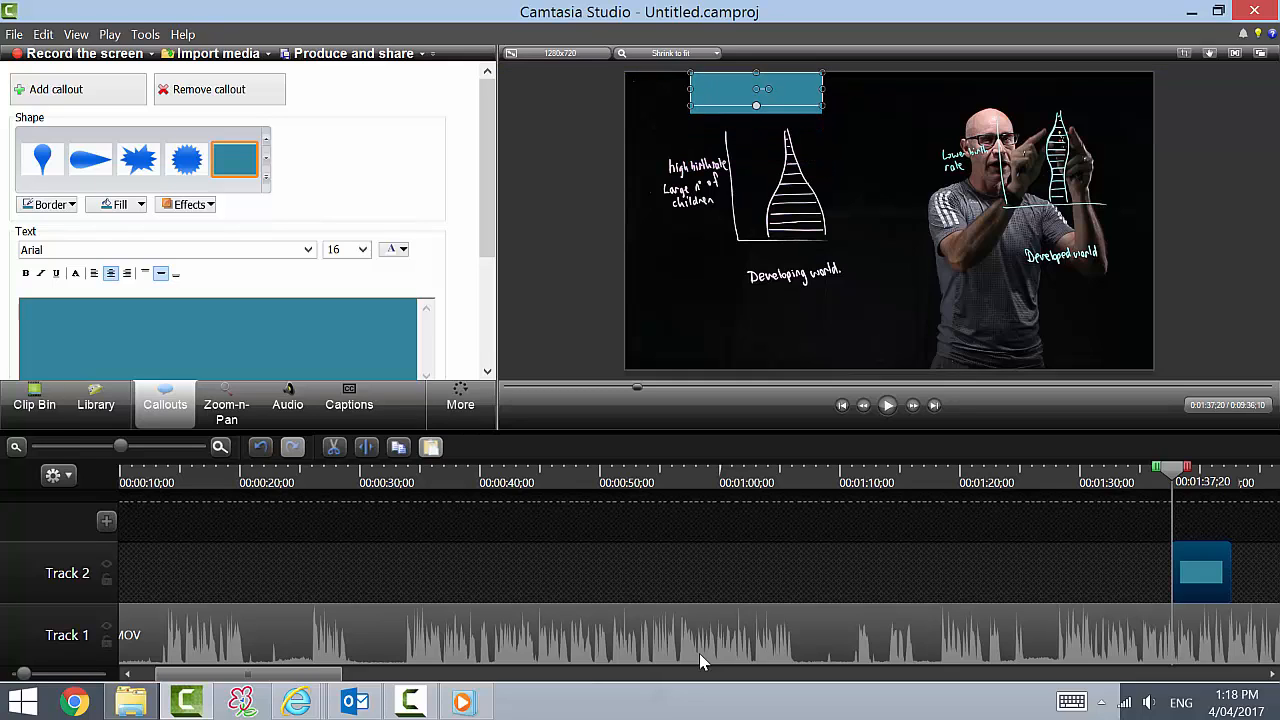
pyautogui.write('AGE DISTRIBUTION')
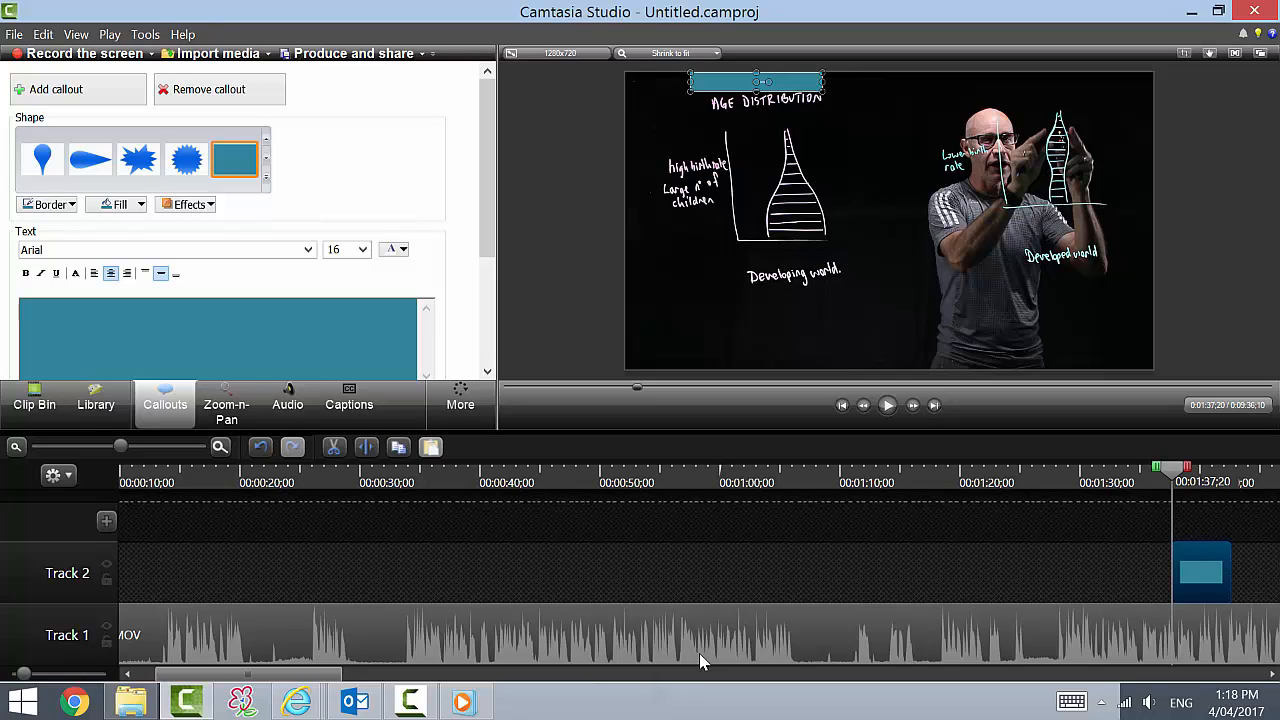
pyautogui.click(116, 204)
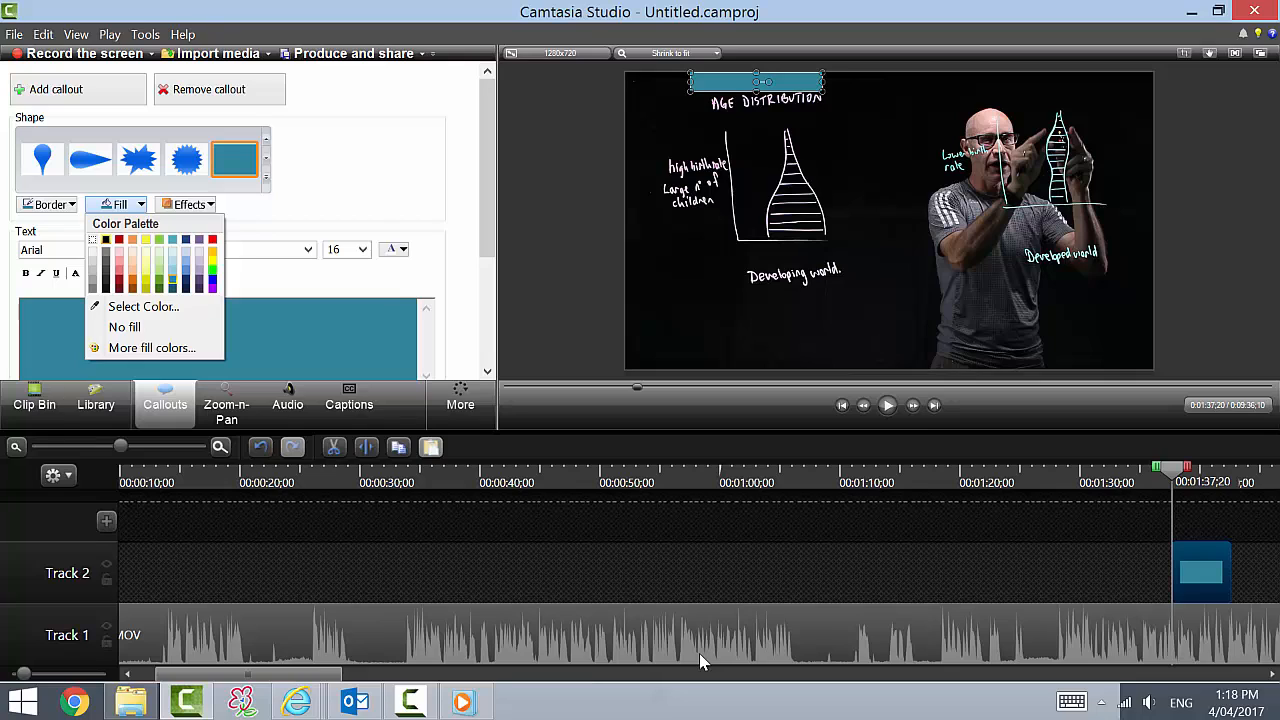
# Step: Fill the banner callout black and title it 'Human Population'
pyautogui.click(50, 204)
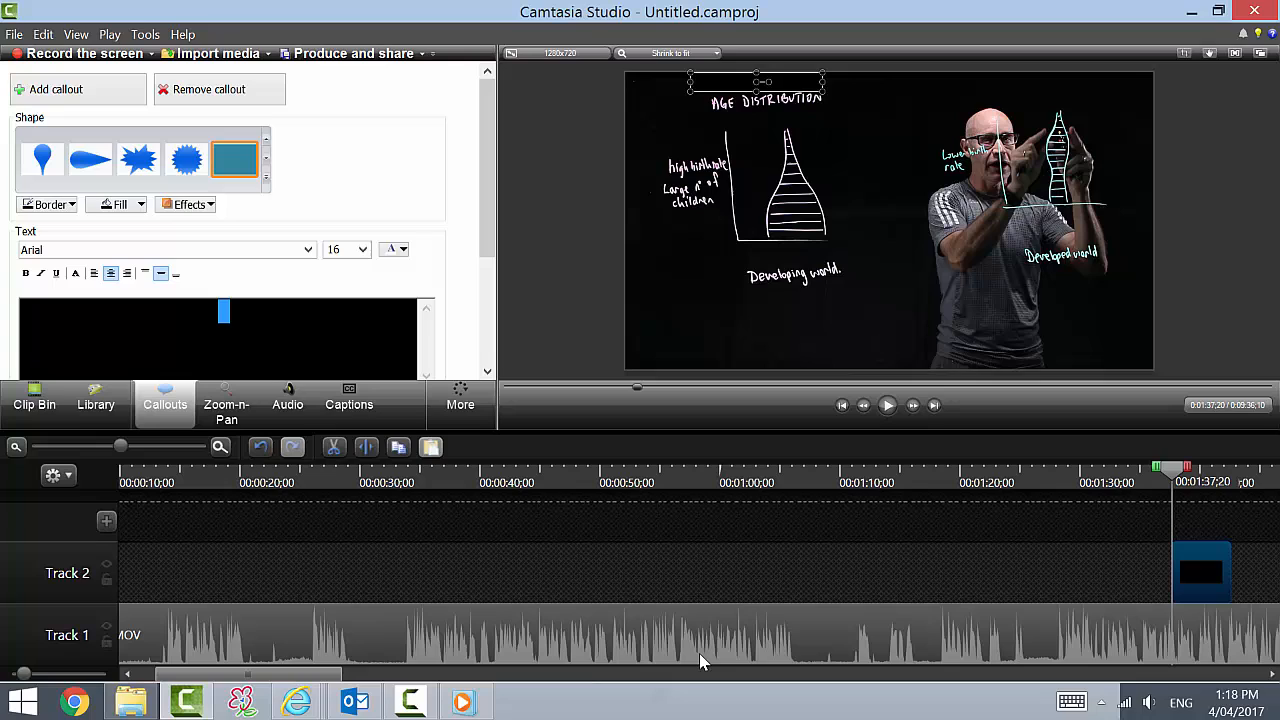
pyautogui.write('Human Po')
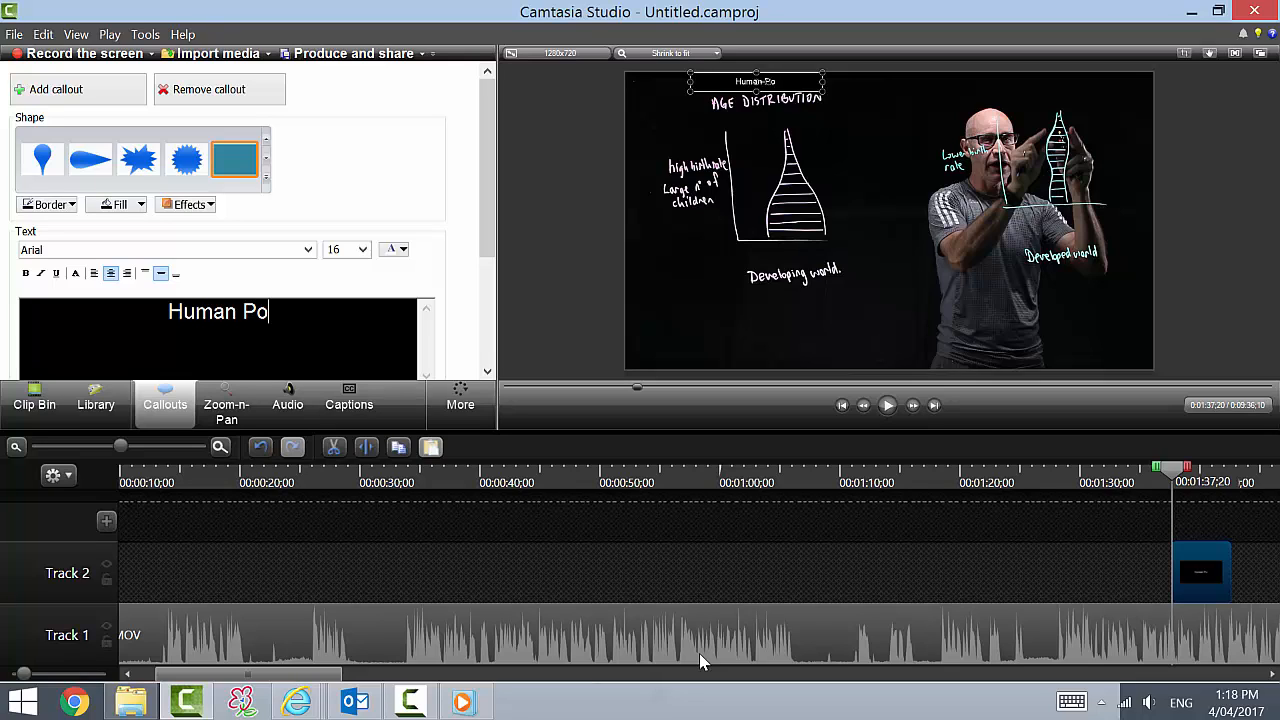
pyautogui.write('pulation')
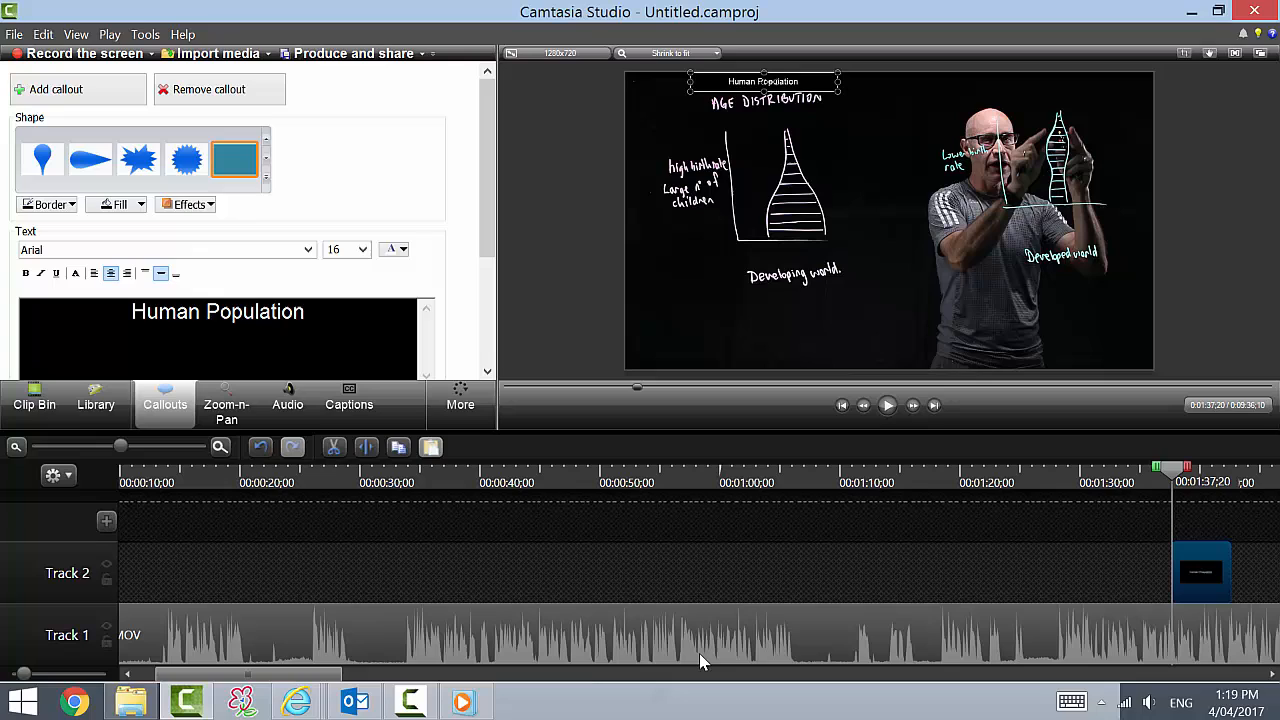
pyautogui.tripleClick(216, 312)
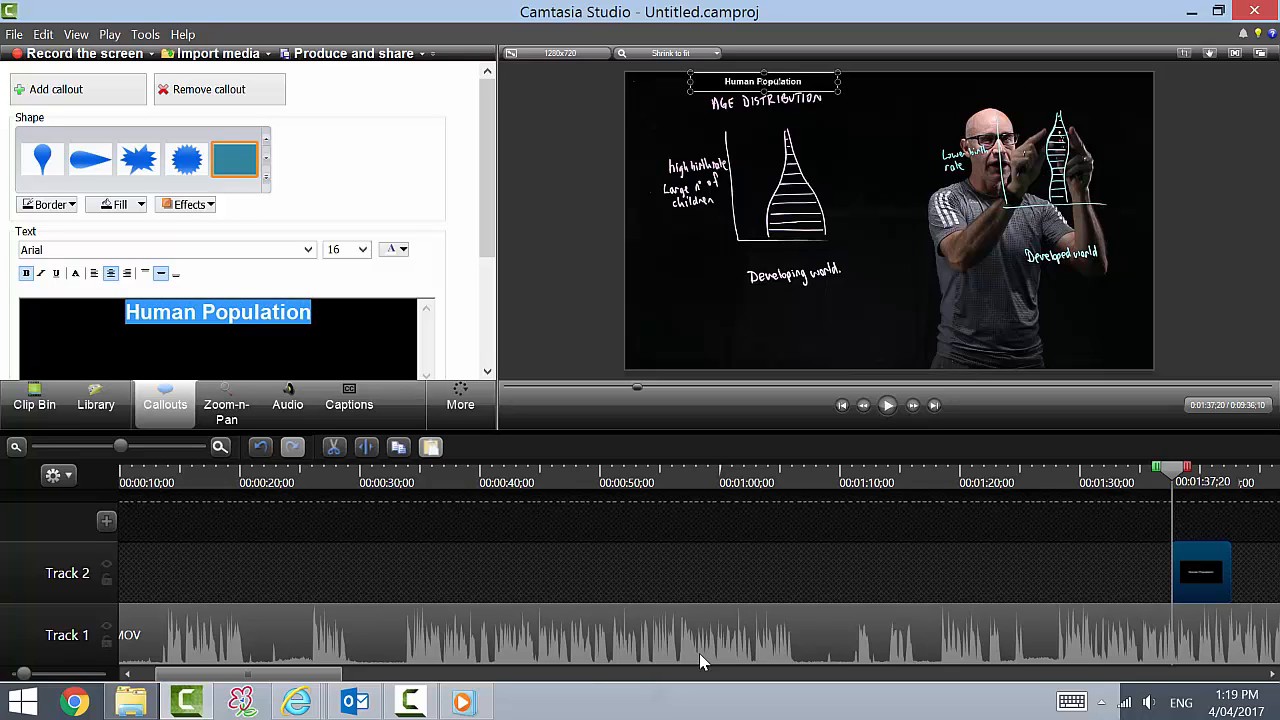